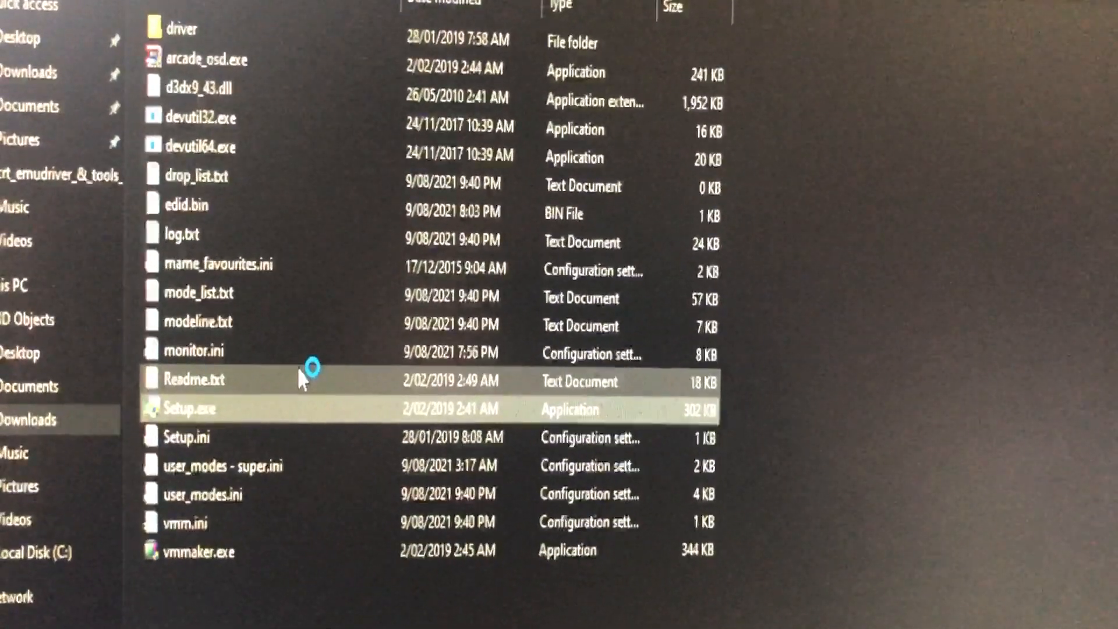
Run the CRT Emudriver setup, then launch vmmaker.exe and bring up its settings after it detects the Radeon card
{"action": "double_click", "coordinate": [189, 409]}
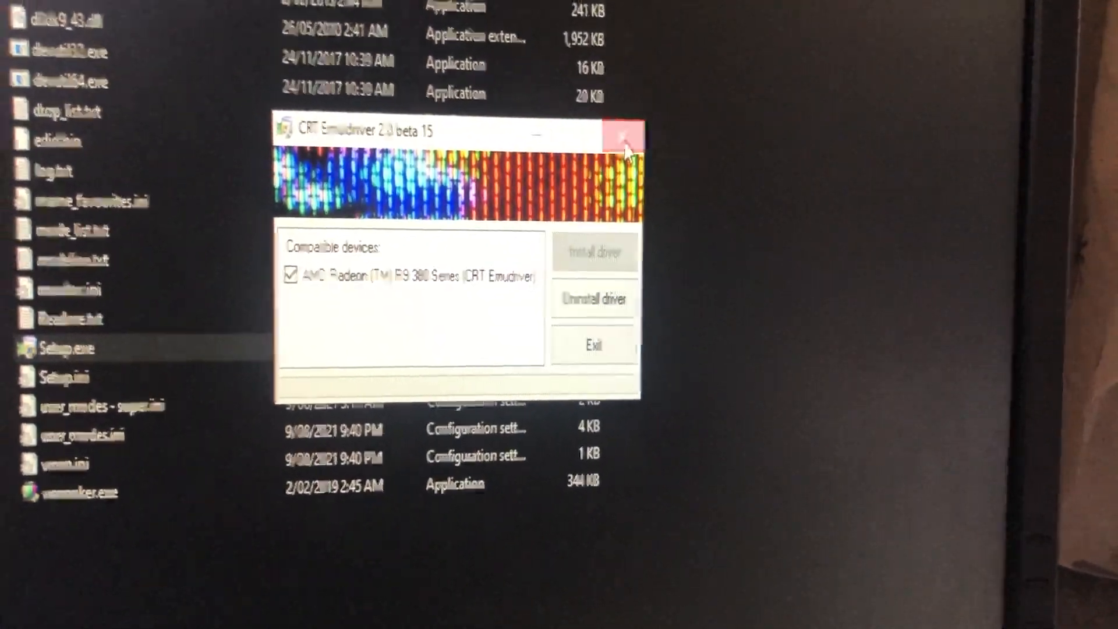
{"action": "left_click", "coordinate": [626, 135]}
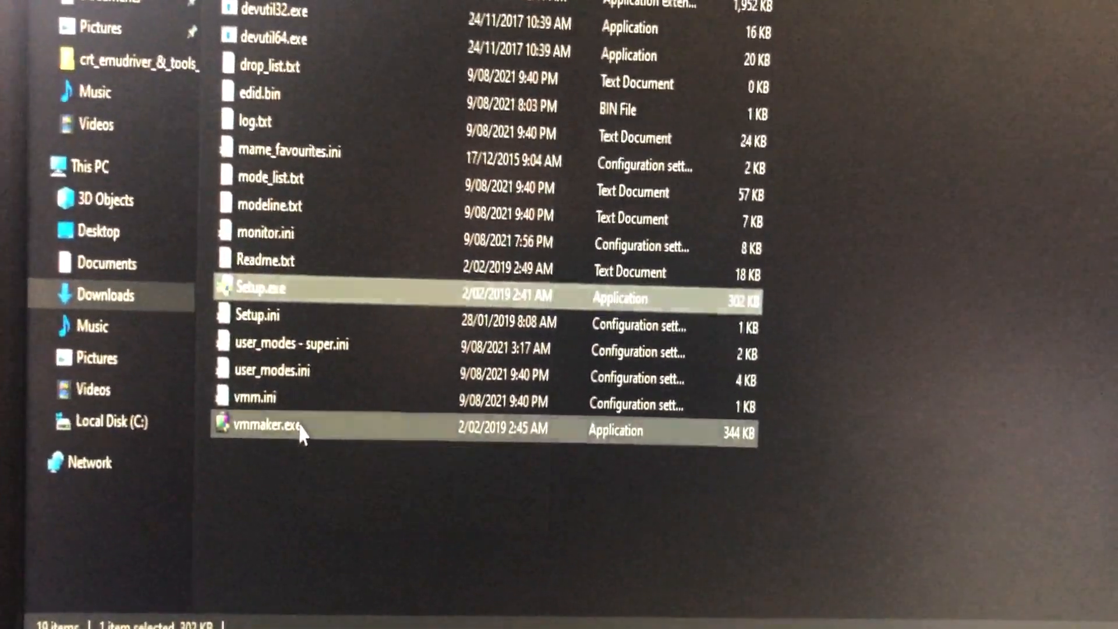
{"action": "double_click", "coordinate": [269, 431]}
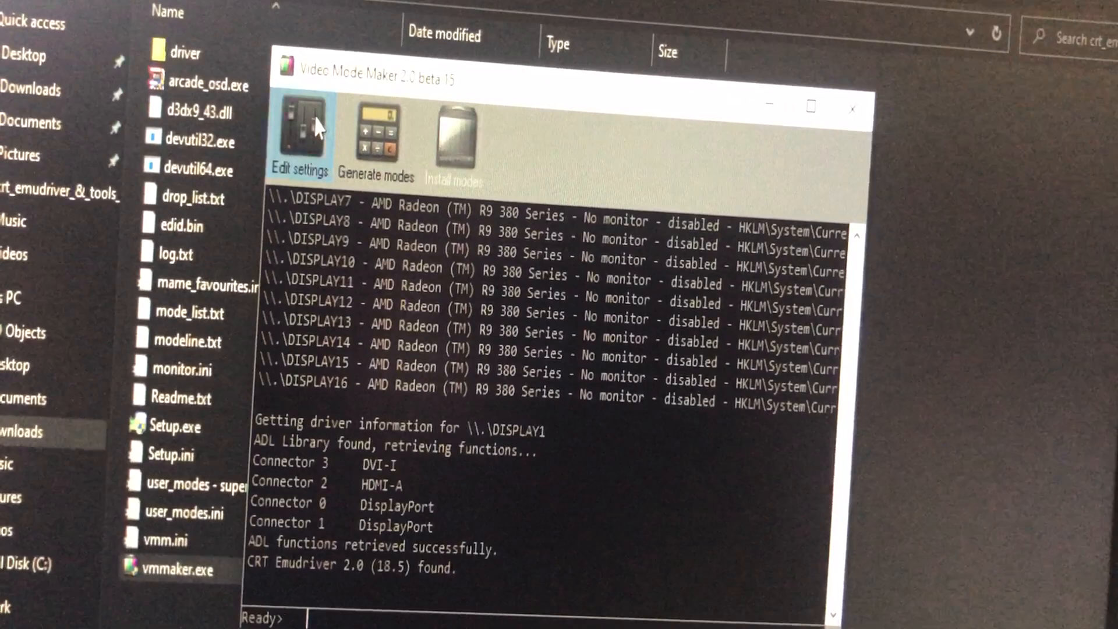
{"action": "left_click", "coordinate": [299, 131]}
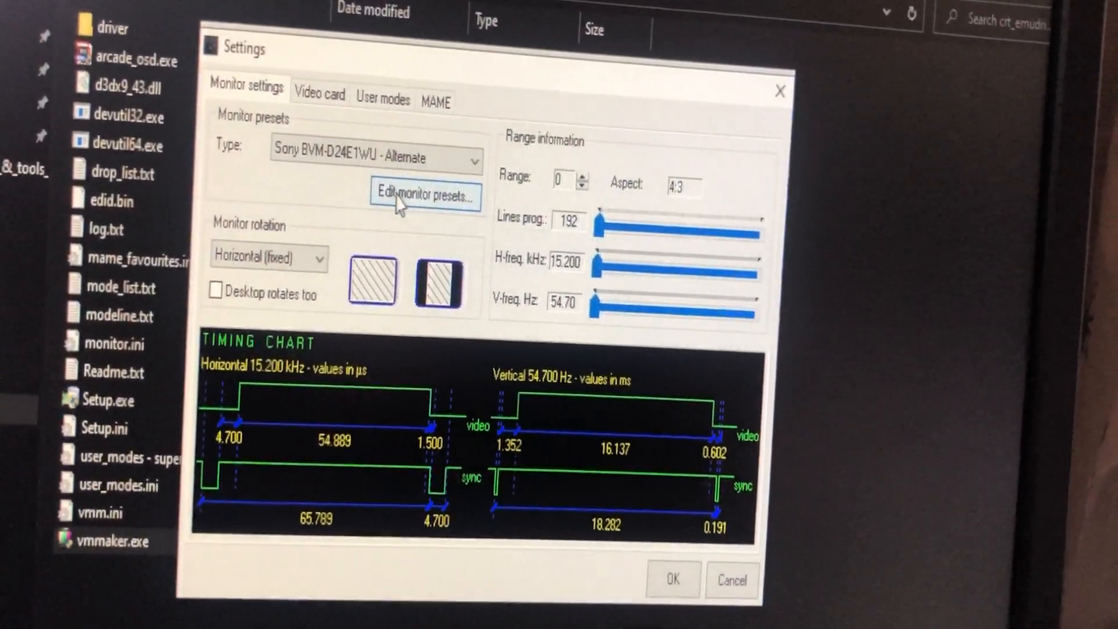
Open the monitor presets file for editing from the Sony BVM-D24E1WU - Alternate settings
{"action": "left_click", "coordinate": [424, 196]}
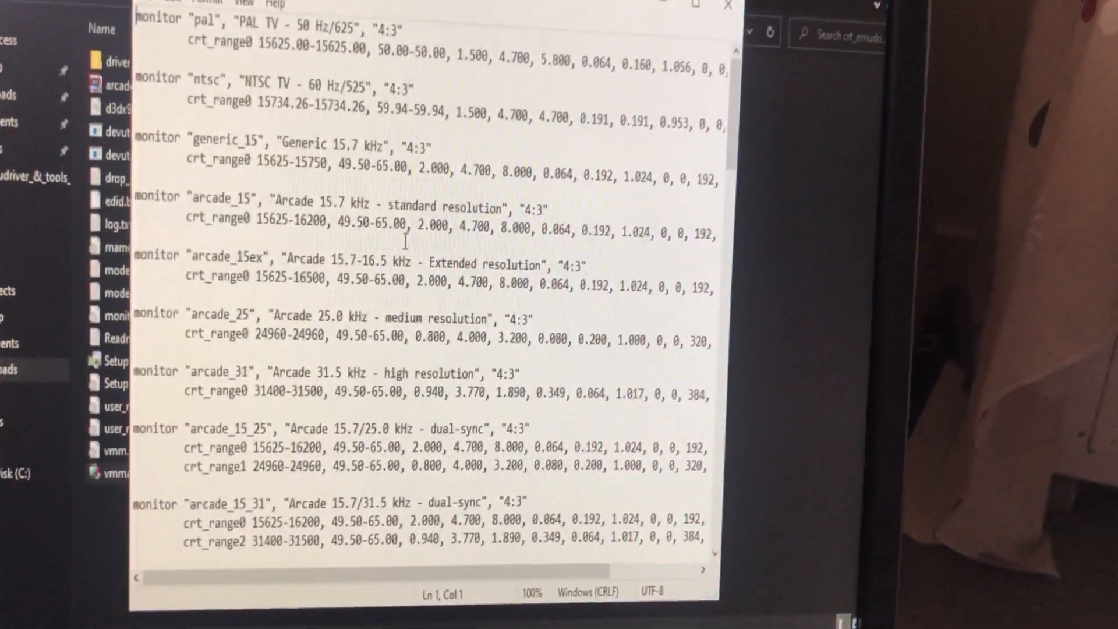
Review monitor.ini down to the bvm_d24e1wu_alt entry and exit Notepad without changes
{"action": "scroll", "scroll_direction": "down", "scroll_amount": 3}
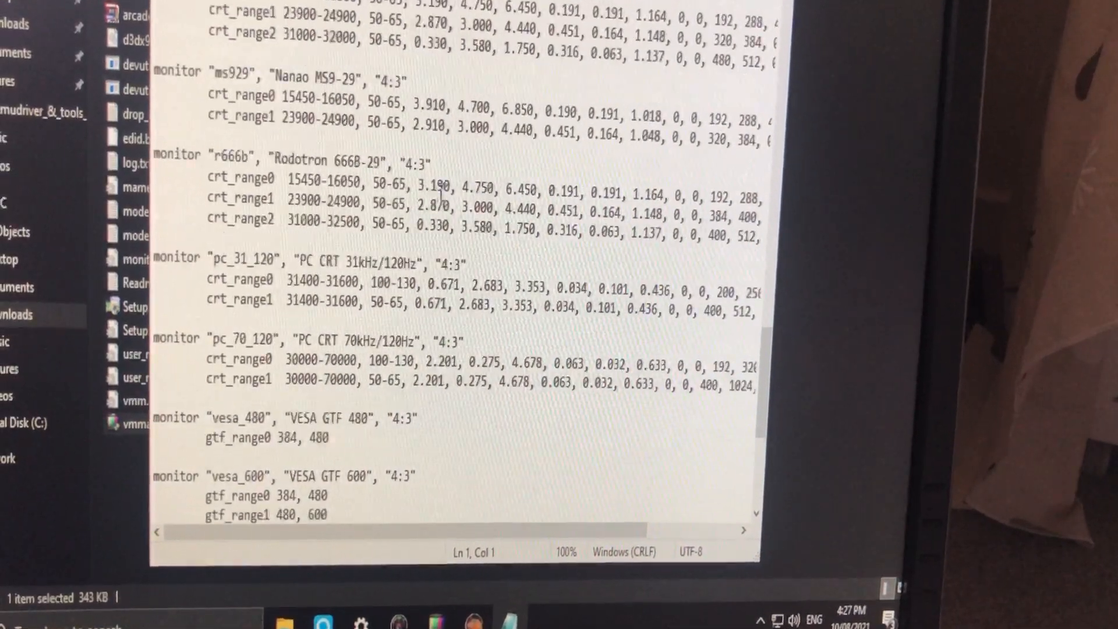
{"action": "scroll", "scroll_direction": "down", "scroll_amount": 3}
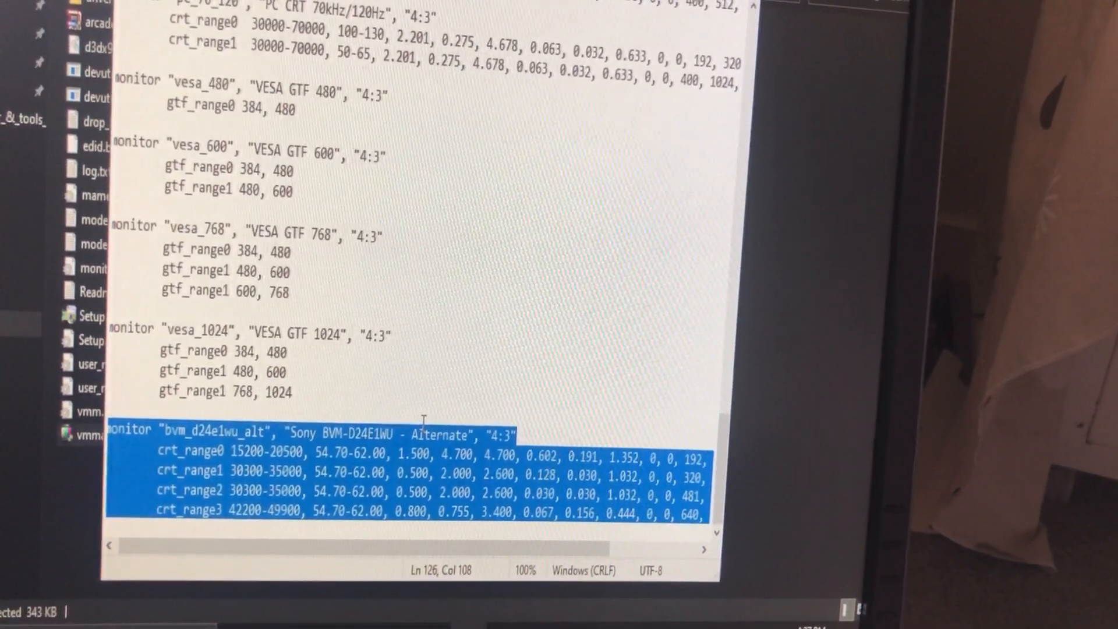
{"action": "left_click", "coordinate": [410, 393]}
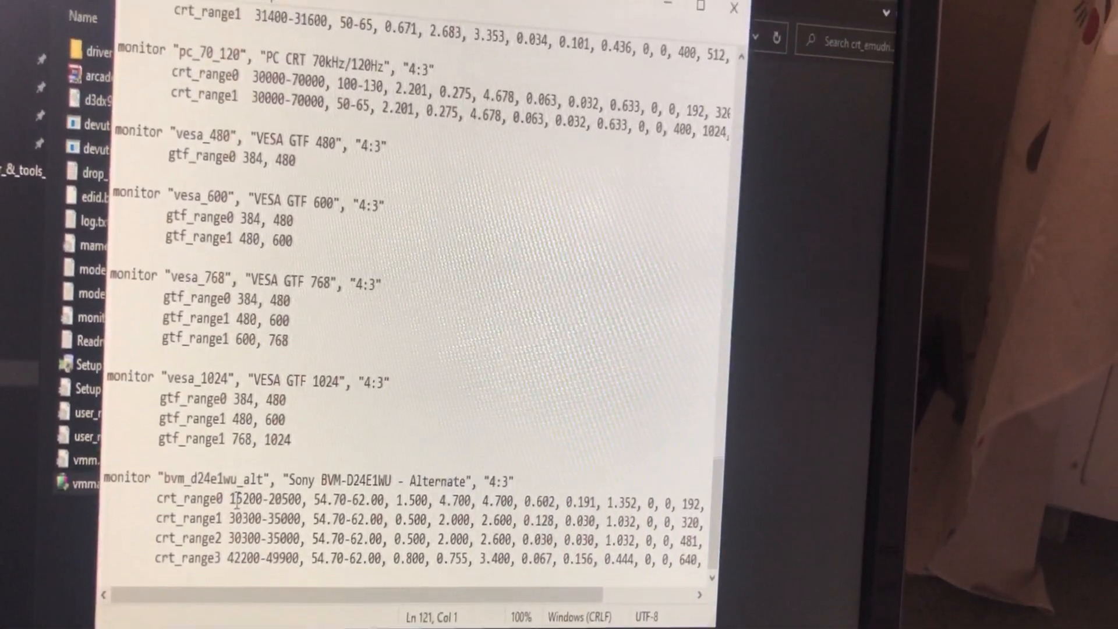
{"action": "left_click", "coordinate": [129, 70]}
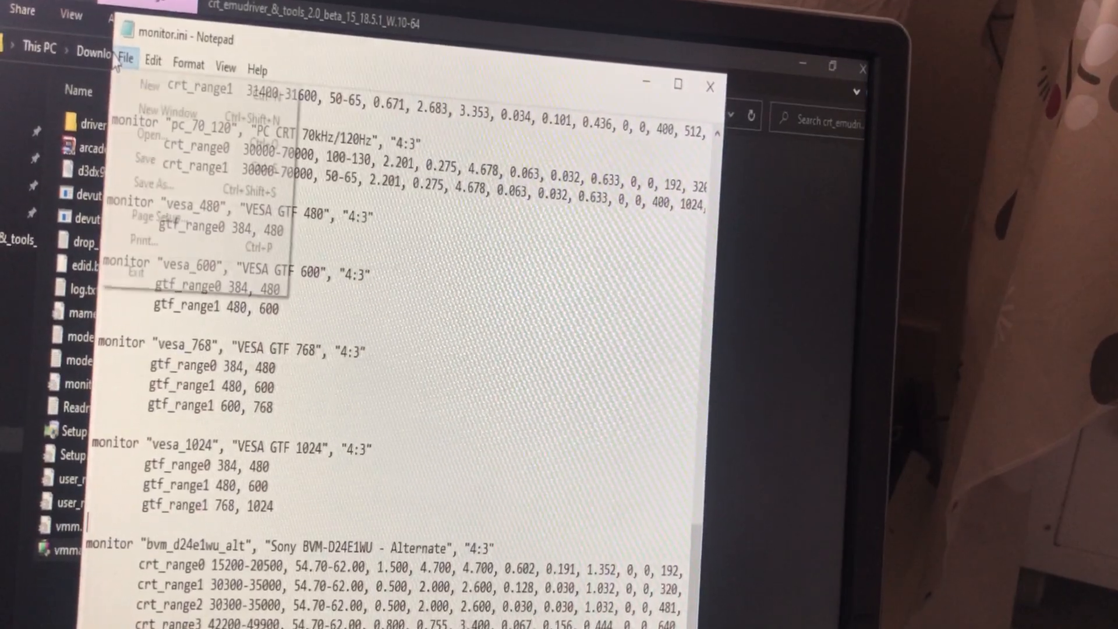
{"action": "left_click", "coordinate": [127, 60]}
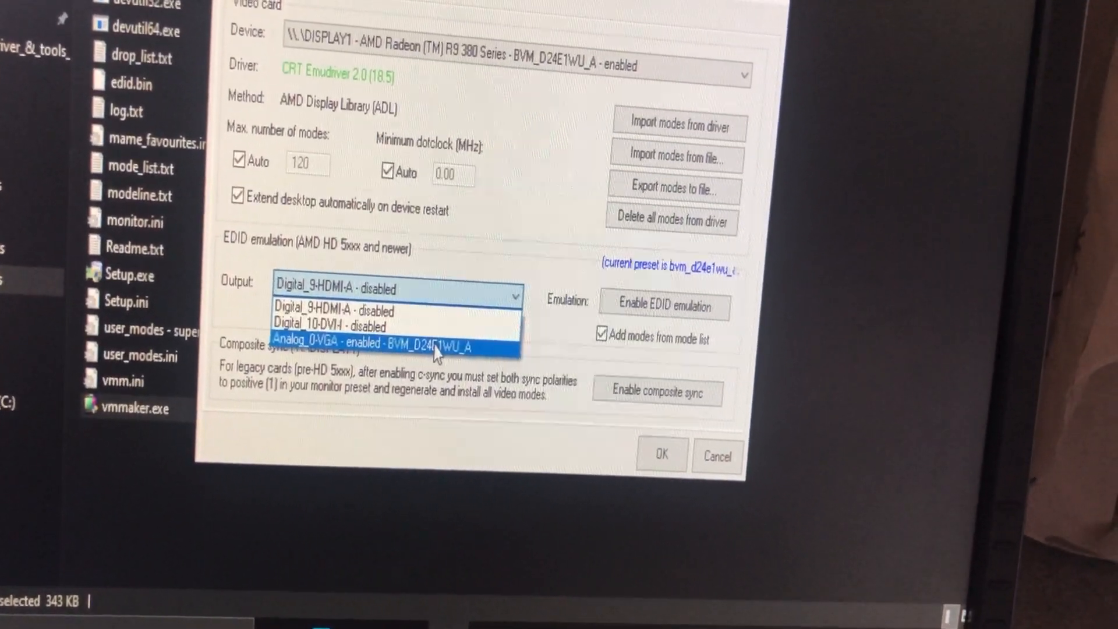
Set EDID emulation output to Analog_0-VGA and move to the user modes options
{"action": "left_click", "coordinate": [385, 345]}
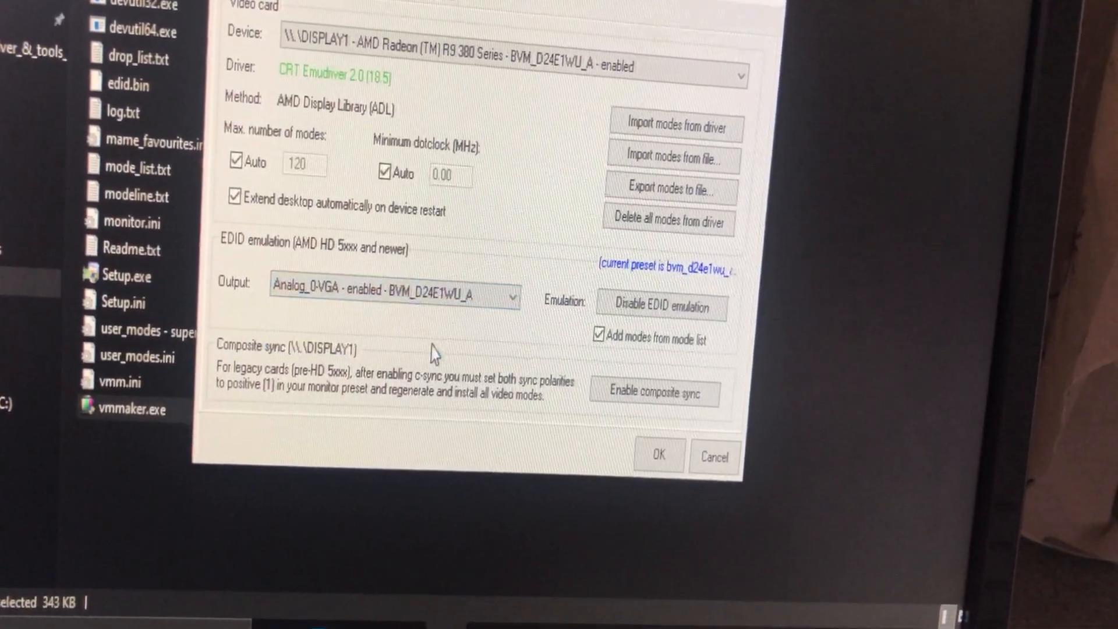
{"action": "left_click", "coordinate": [659, 306]}
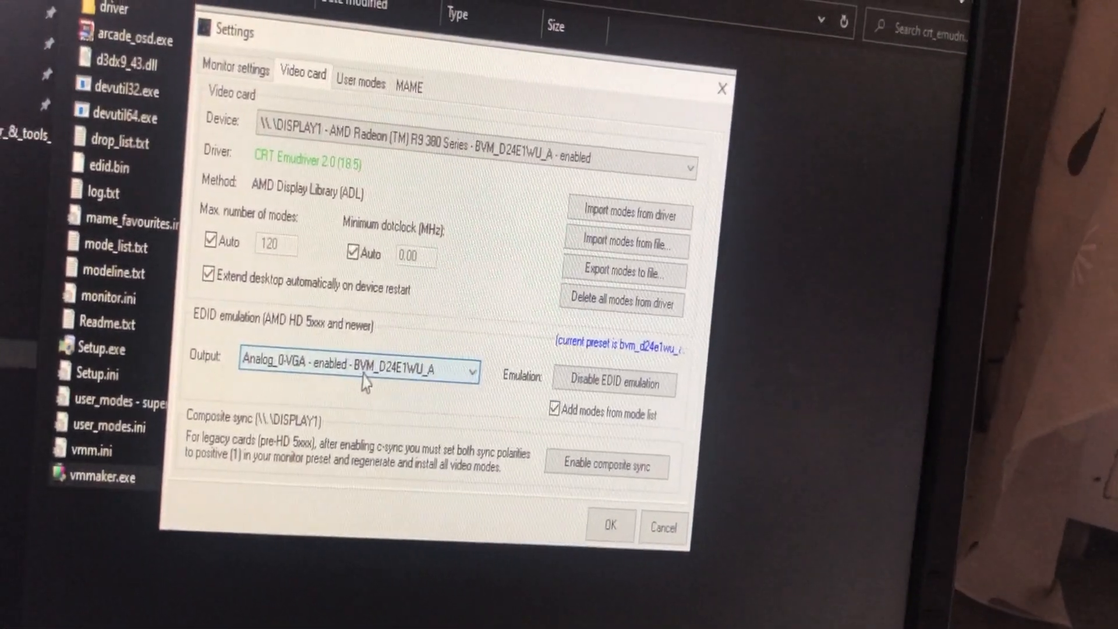
{"action": "left_click", "coordinate": [353, 83]}
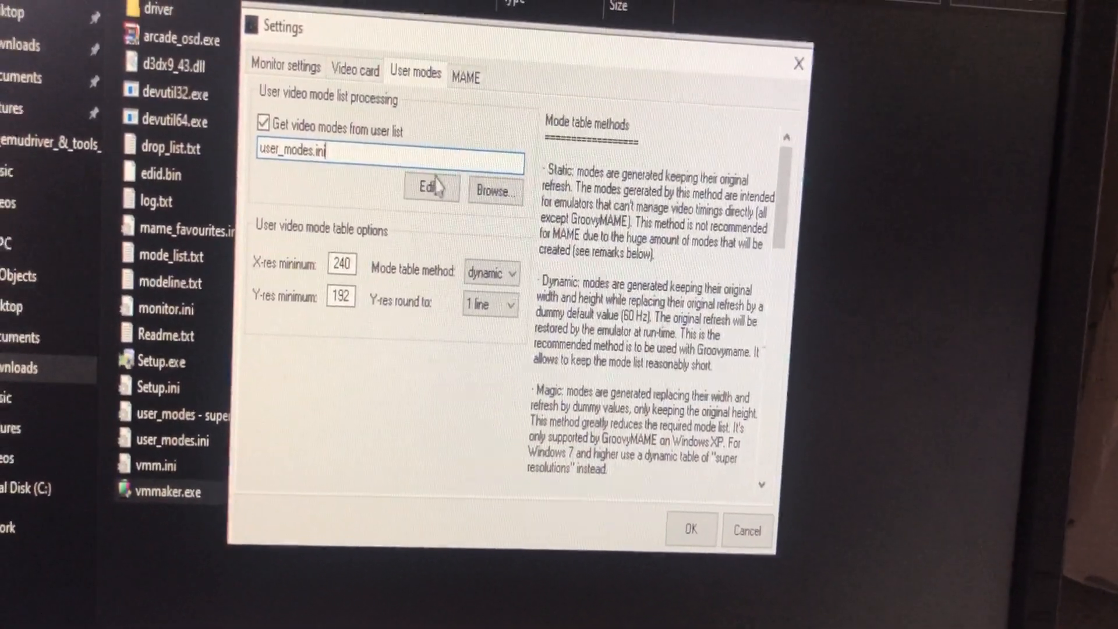
Review user_modes.ini, highlighting the 400 x 224 desktop mode line among the listed resolutions
{"action": "left_click", "coordinate": [427, 188]}
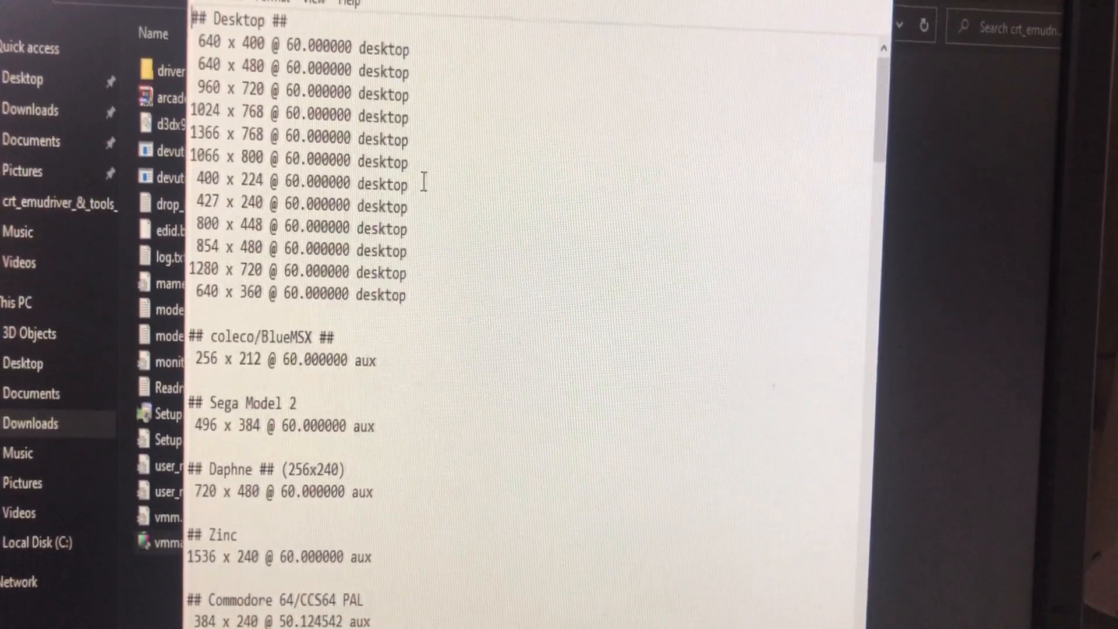
{"action": "left_click_drag", "start_coordinate": [253, 183], "coordinate": [416, 183]}
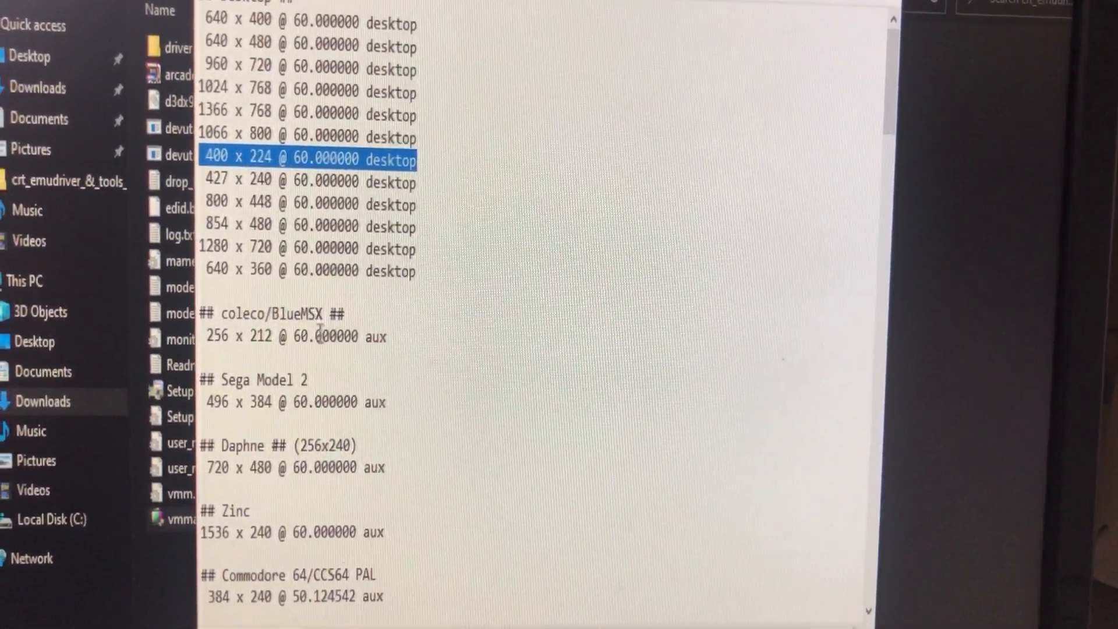
{"action": "scroll", "scroll_direction": "down", "scroll_amount": 3}
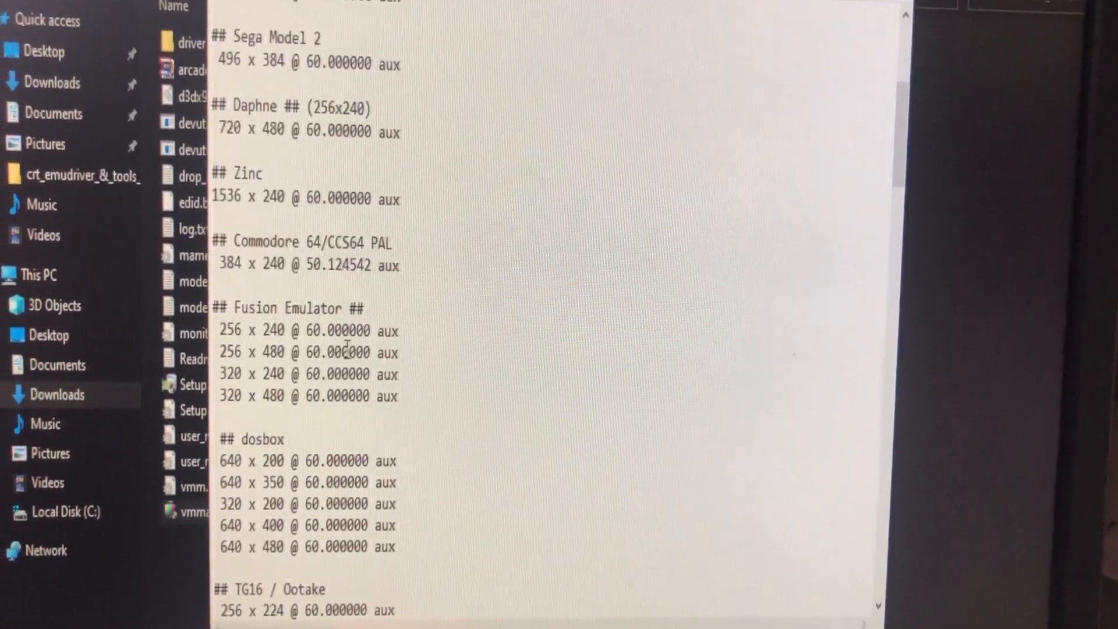
{"action": "scroll", "scroll_direction": "down", "scroll_amount": 3}
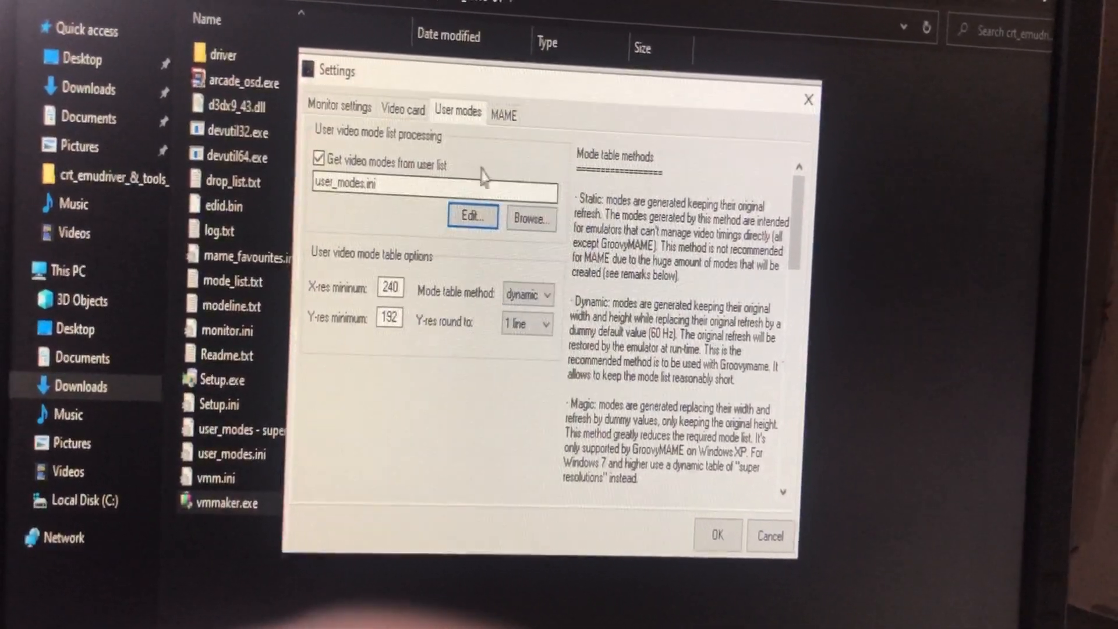
Check the Sony BVM monitor preset settings and save with OK
{"action": "left_click", "coordinate": [335, 102]}
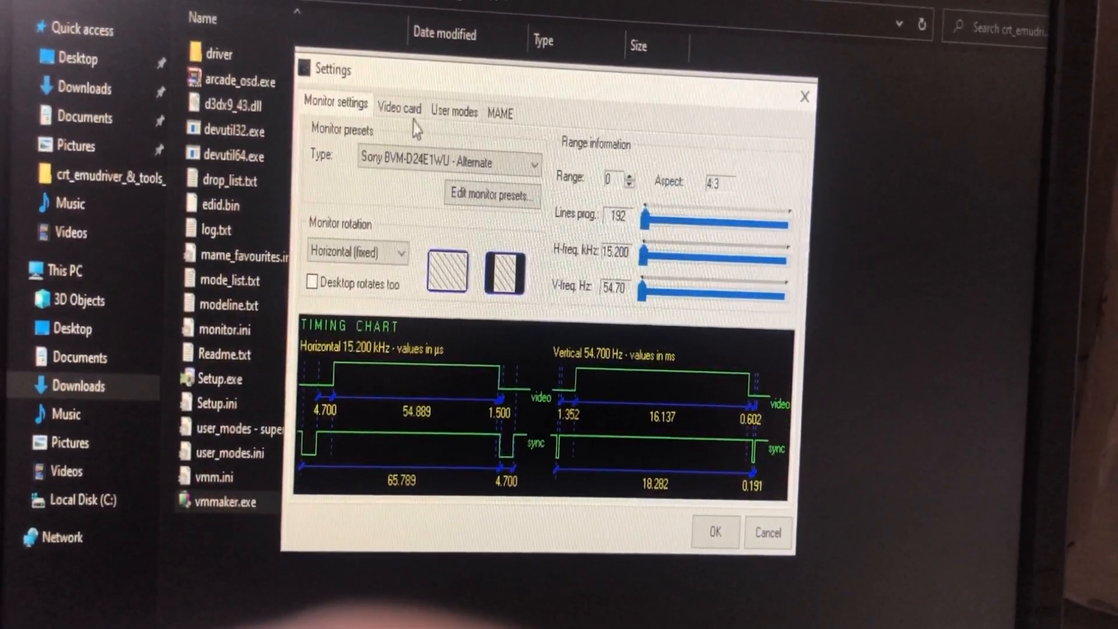
{"action": "left_click", "coordinate": [452, 113]}
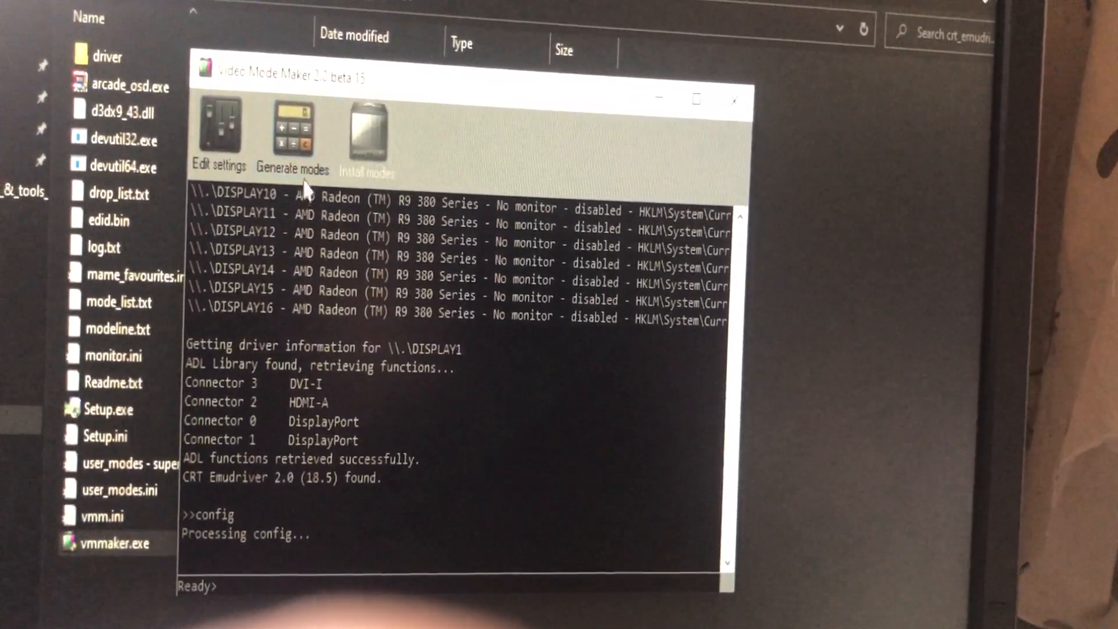
Generate modes and confirm the console reports 78 modelines from 240x192 to 2560x800
{"action": "left_click", "coordinate": [291, 121]}
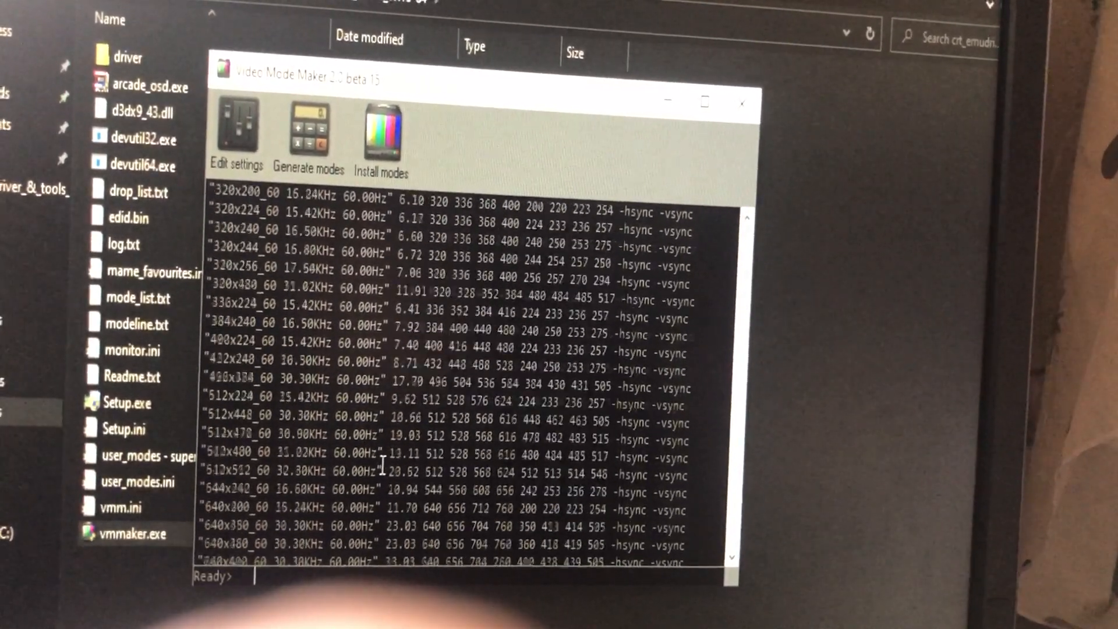
{"action": "left_click", "coordinate": [309, 131]}
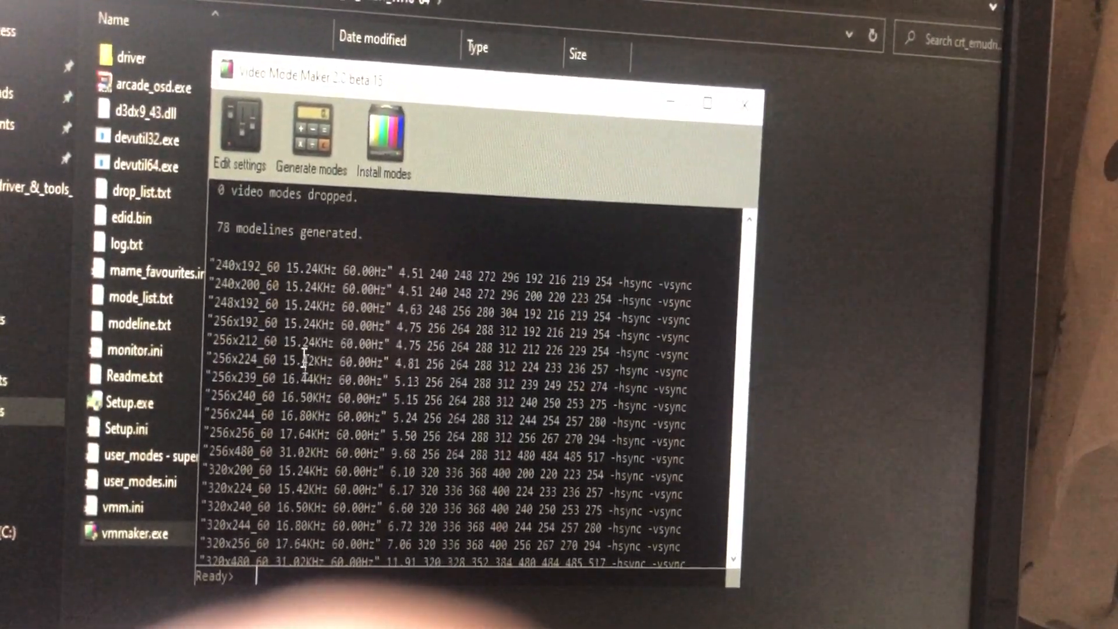
{"action": "left_click_drag", "start_coordinate": [221, 267], "coordinate": [457, 399]}
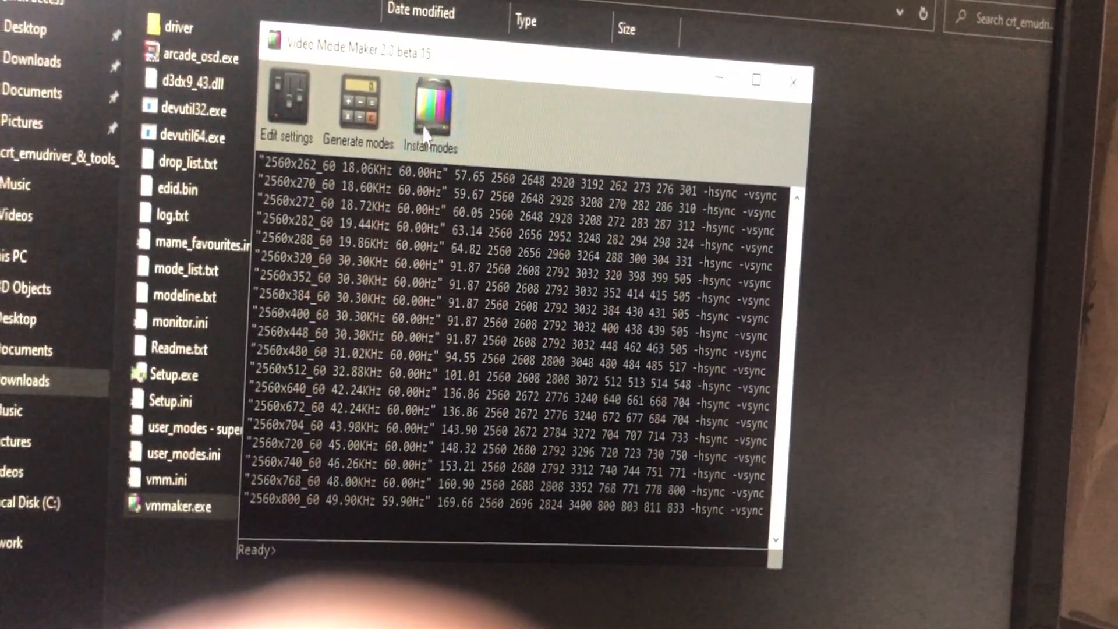
Install the 78 modelines into the driver, confirming replacement of existing custom modes
{"action": "left_click", "coordinate": [438, 107]}
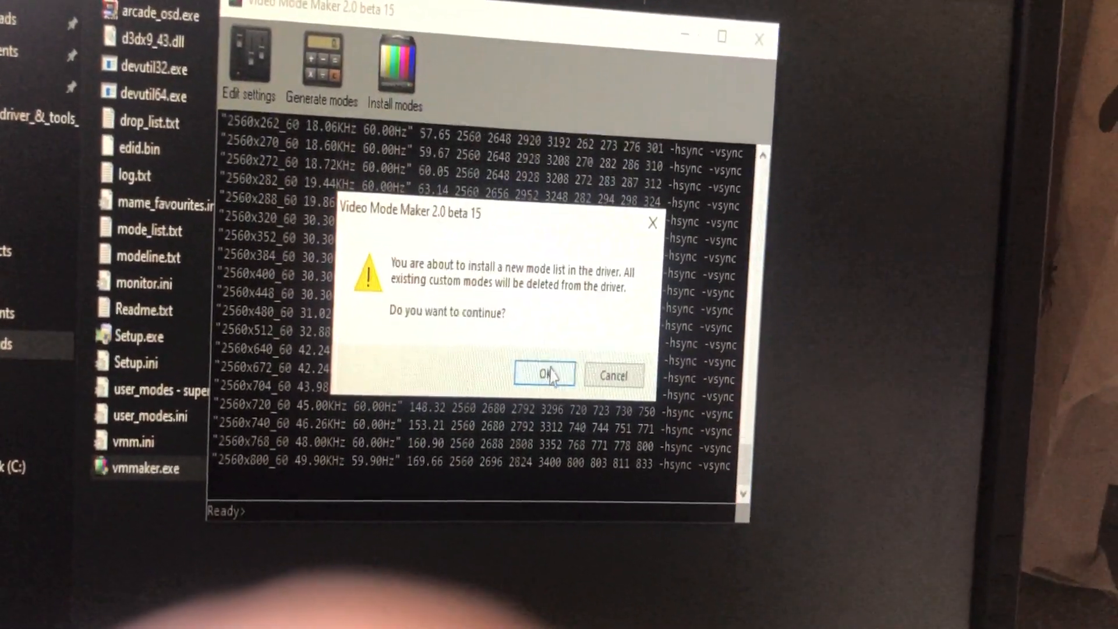
{"action": "left_click", "coordinate": [544, 376]}
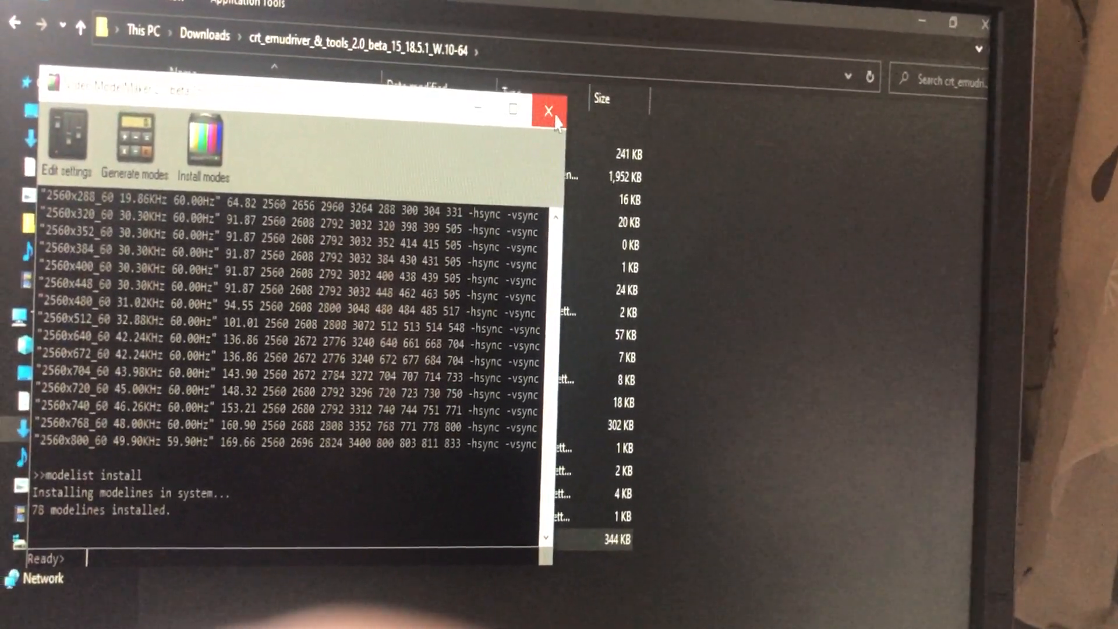
Close Video Mode Maker and open QuickRes 2 from the tray
{"action": "left_click", "coordinate": [547, 112]}
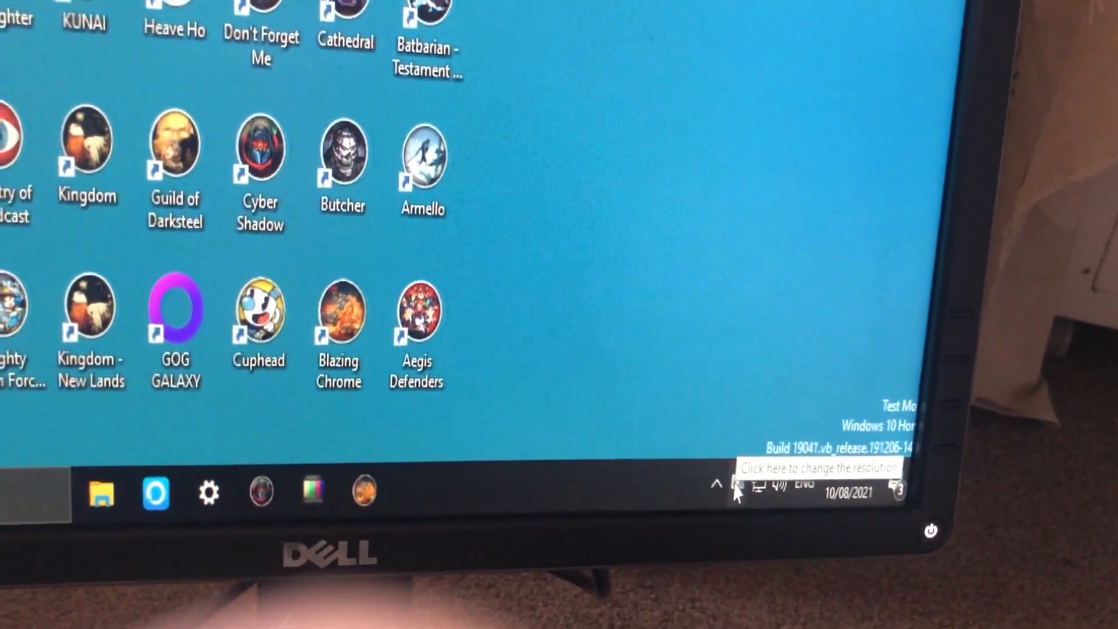
{"action": "left_click", "coordinate": [739, 491]}
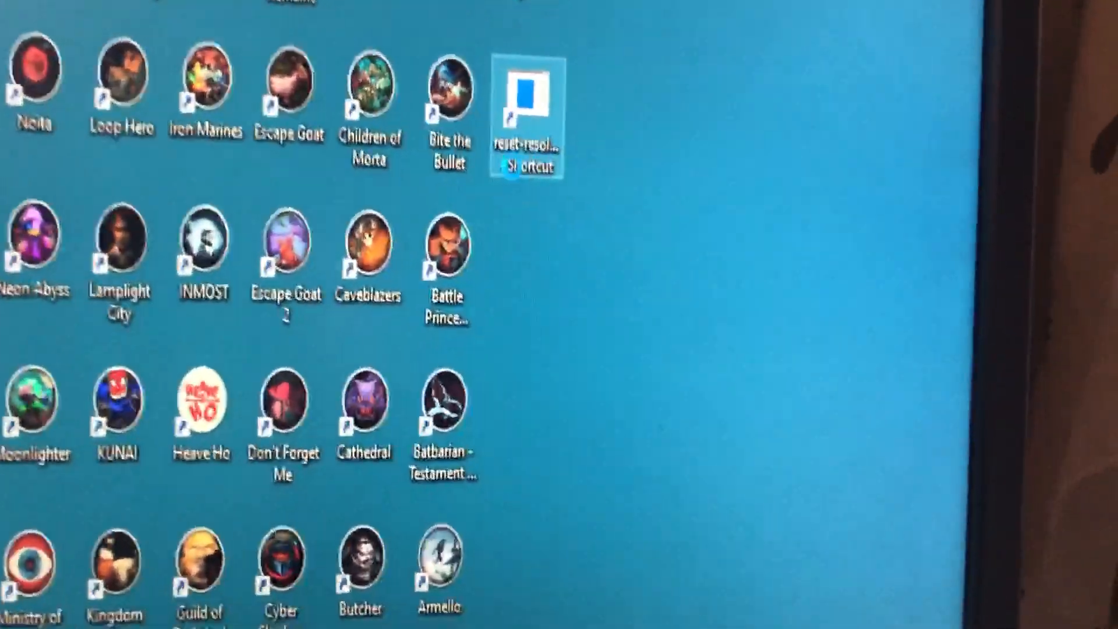
Set the shortcut target to ChangeScreenResolution.exe /w=640 /h=480 with hotkey Ctrl+Alt+F11
{"action": "right_click", "coordinate": [527, 107]}
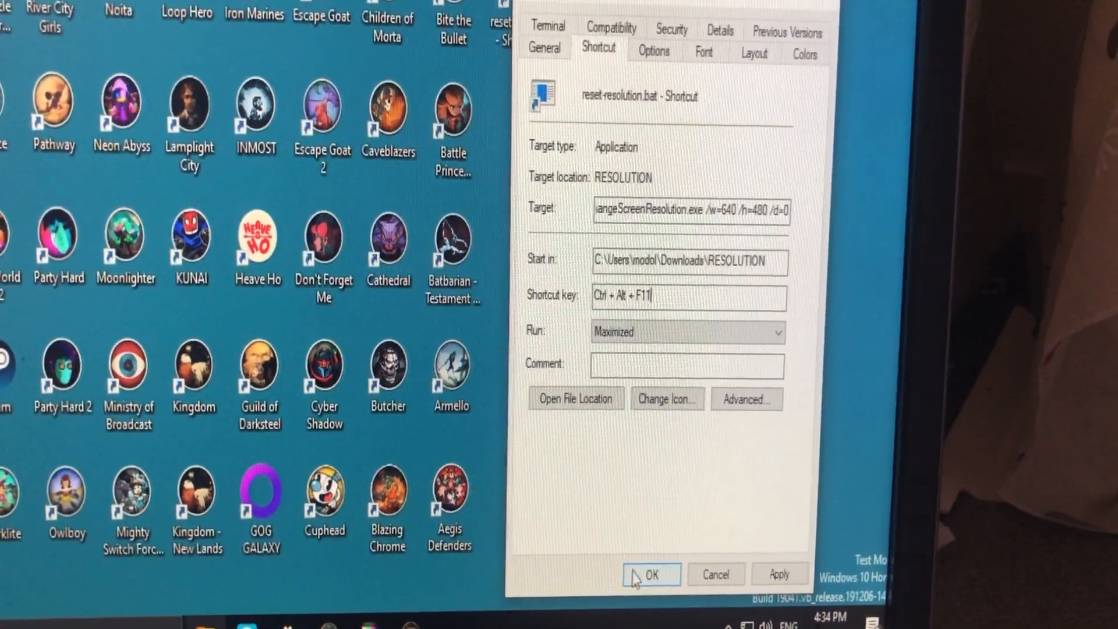
{"action": "left_click", "coordinate": [650, 574]}
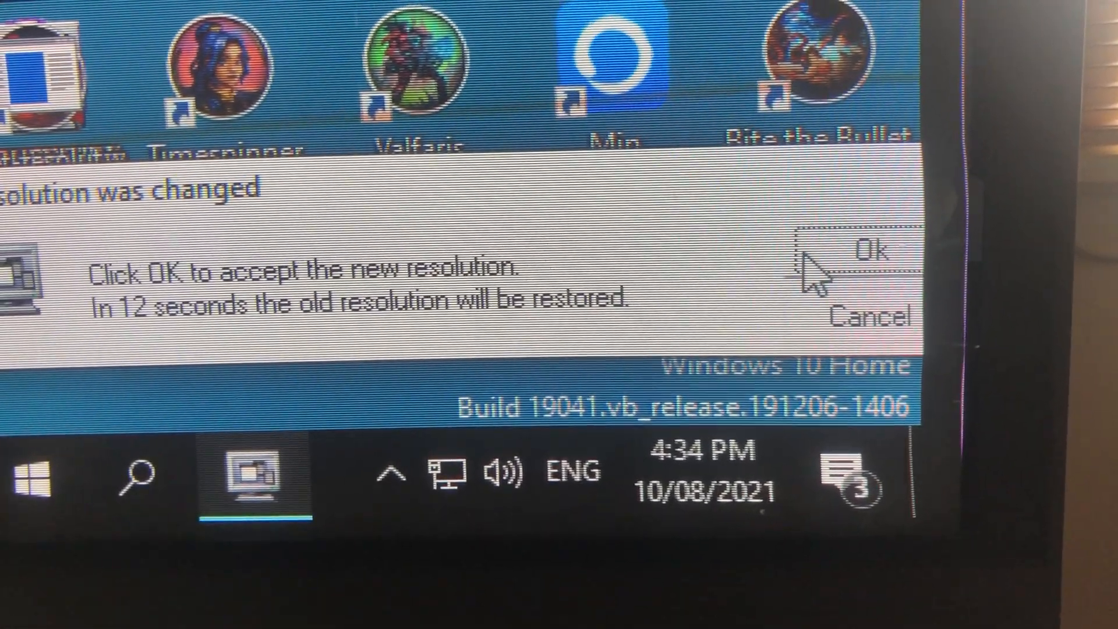
Accept the changed resolution and open QuickRes 2's Settings from its tray menu
{"action": "left_click", "coordinate": [877, 252]}
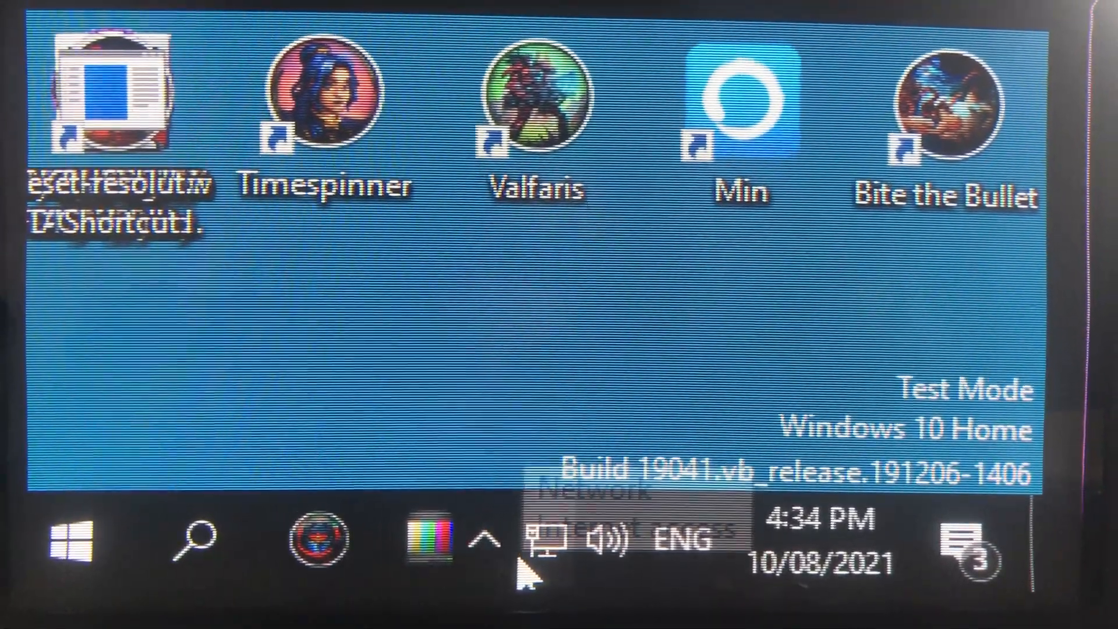
{"action": "left_click", "coordinate": [428, 538]}
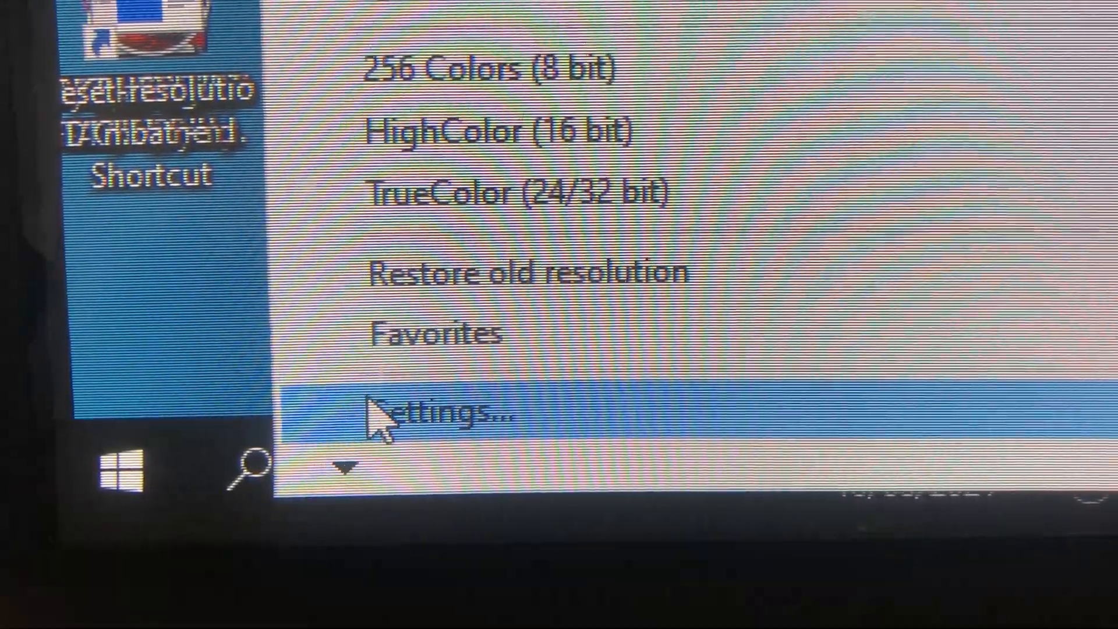
{"action": "left_click", "coordinate": [434, 413]}
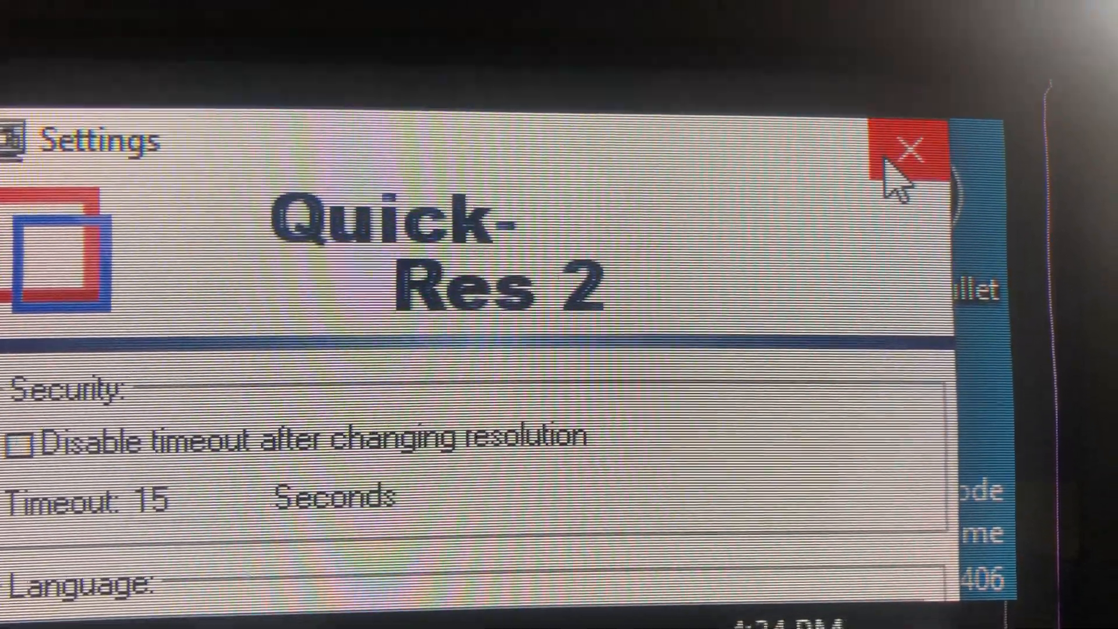
Dismiss the QuickRes 2 Settings window, leaving Cyber Shadow's title menu on the low-res display
{"action": "left_click", "coordinate": [906, 152]}
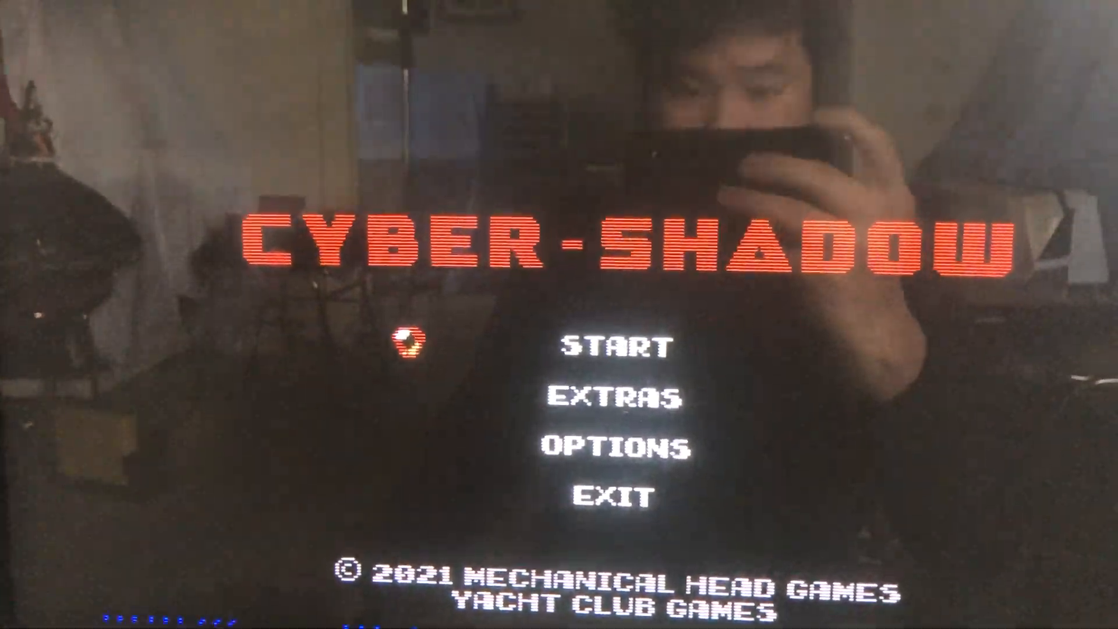
Choose START on Cyber Shadow's title menu to reach the save-slot screen
{"action": "left_click", "coordinate": [611, 347]}
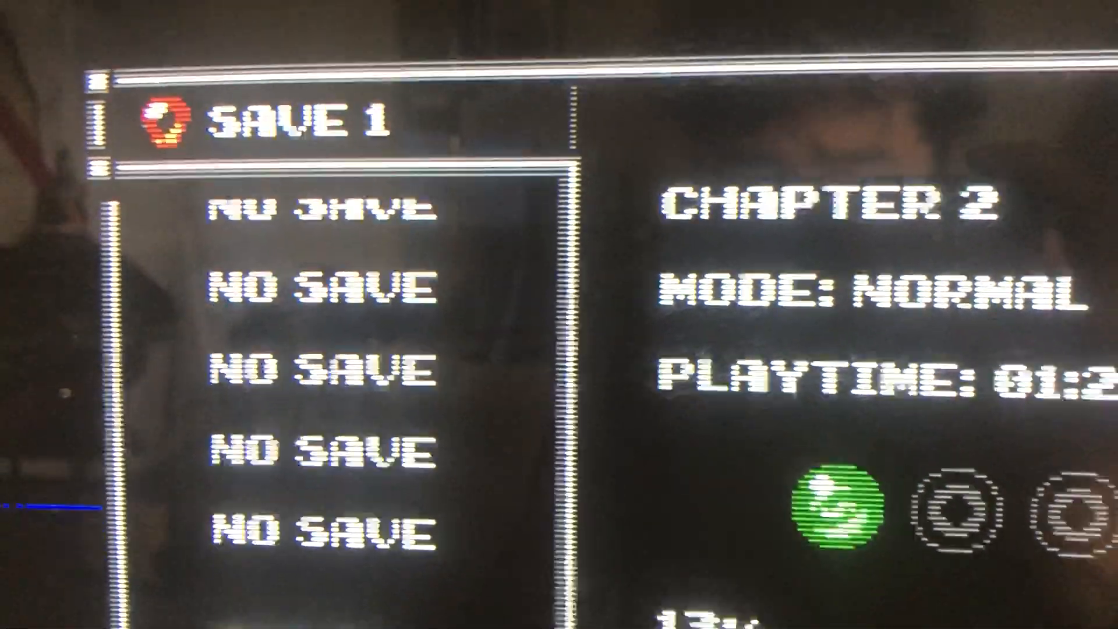